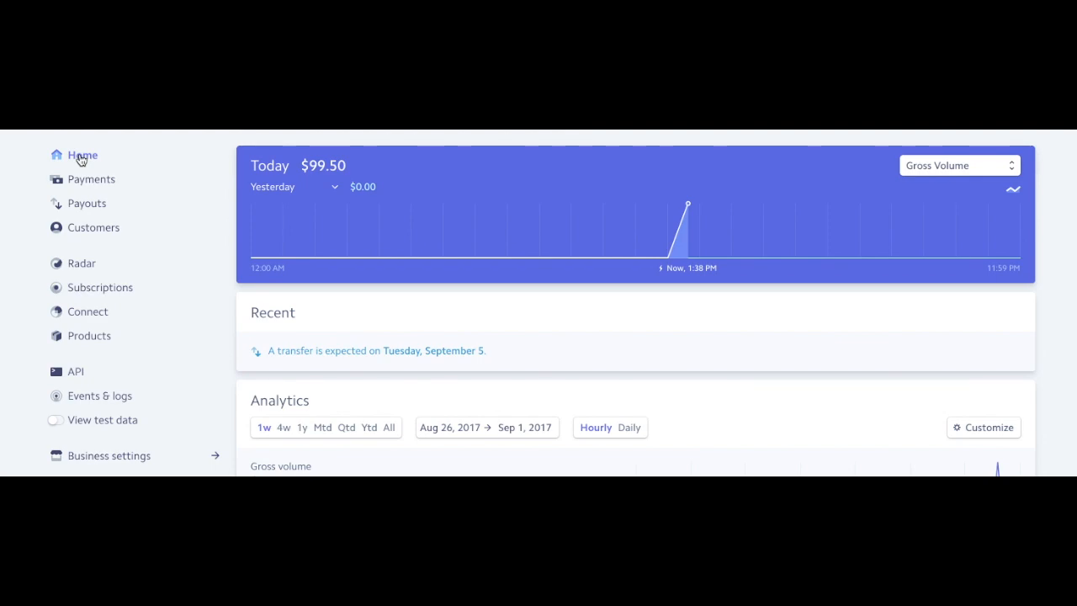
pyautogui.moveTo(426, 156)
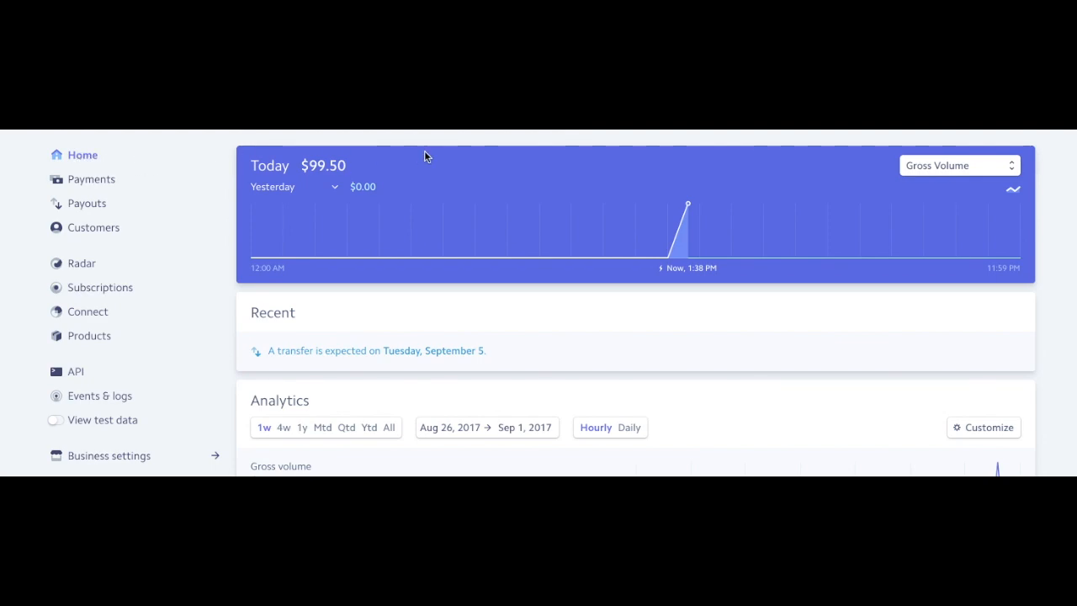
pyautogui.moveTo(32, 229)
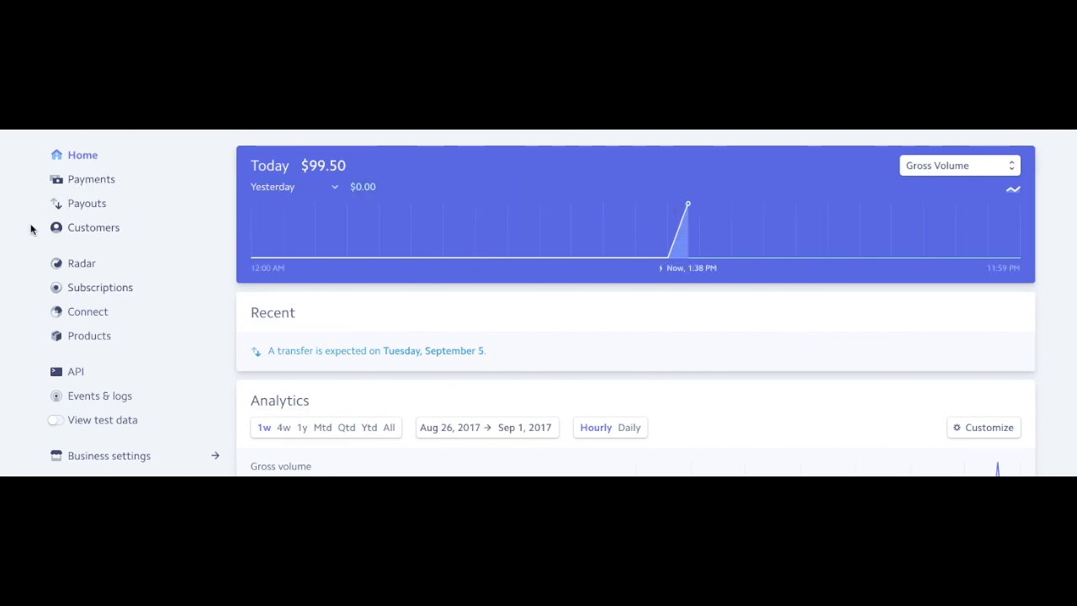
pyautogui.moveTo(87, 179)
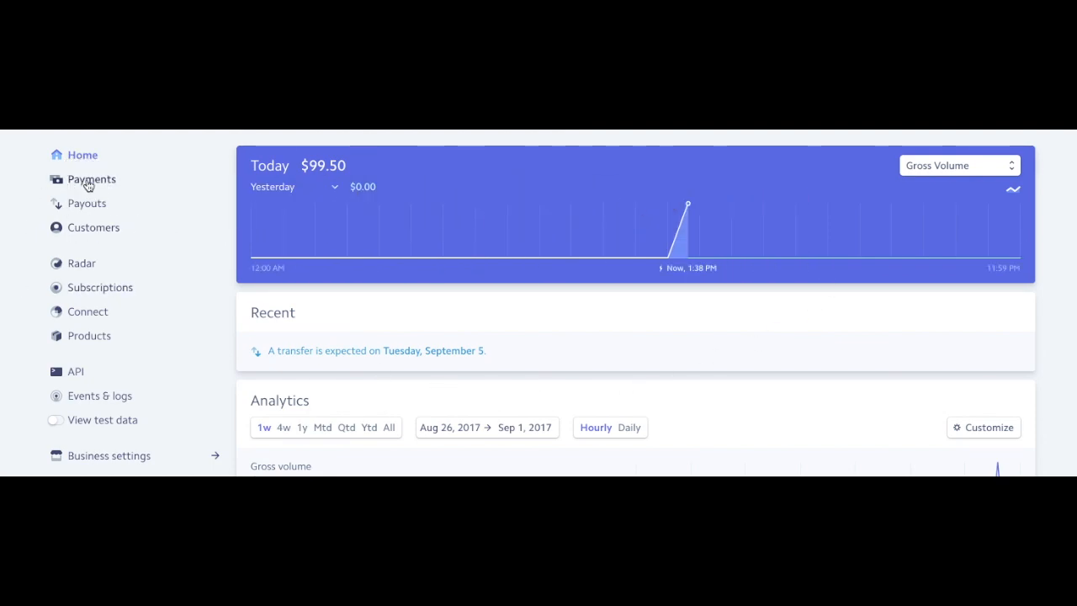
# Step: Show the failed $99.50 USD payment's details, listing its $0.00 fee
pyautogui.click(91, 179)
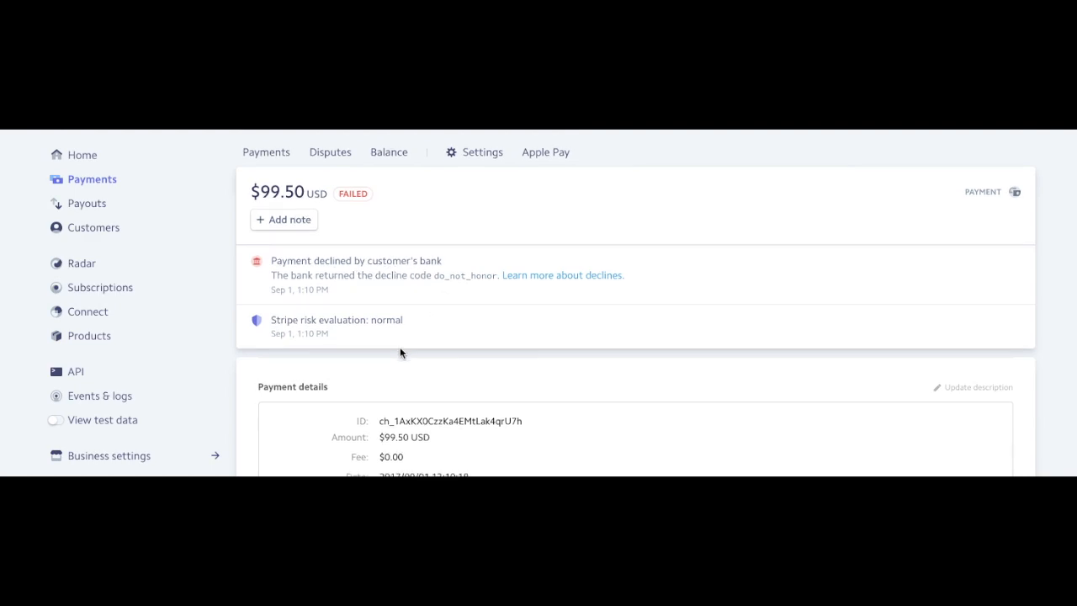
pyautogui.scroll(-3)
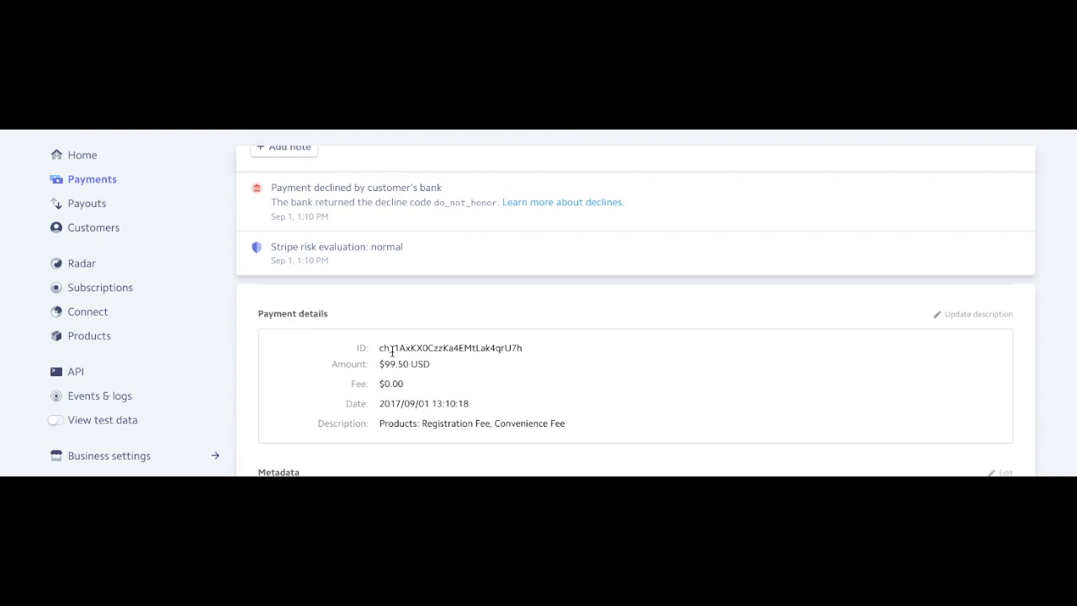
pyautogui.scroll(3)
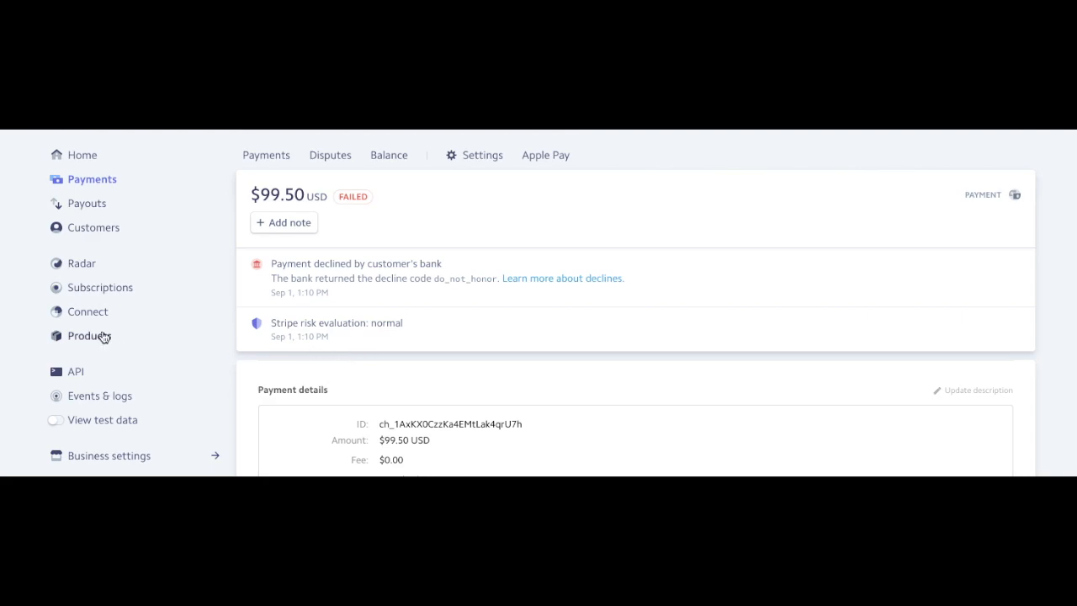
# Step: Show the captured $99.50 payment's details with its $3.19 processing fee
pyautogui.click(91, 178)
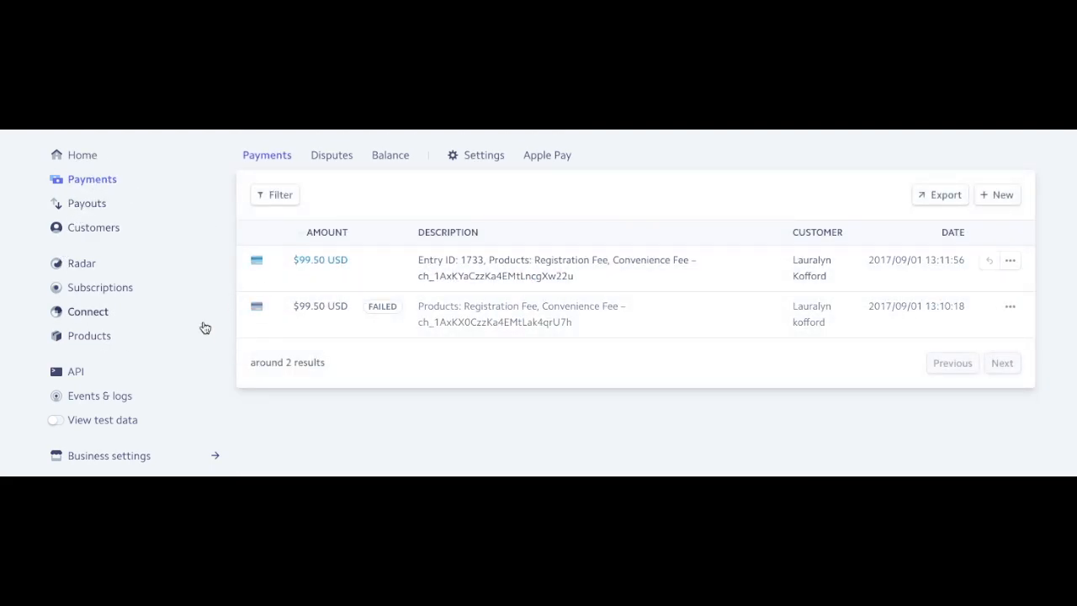
pyautogui.moveTo(306, 269)
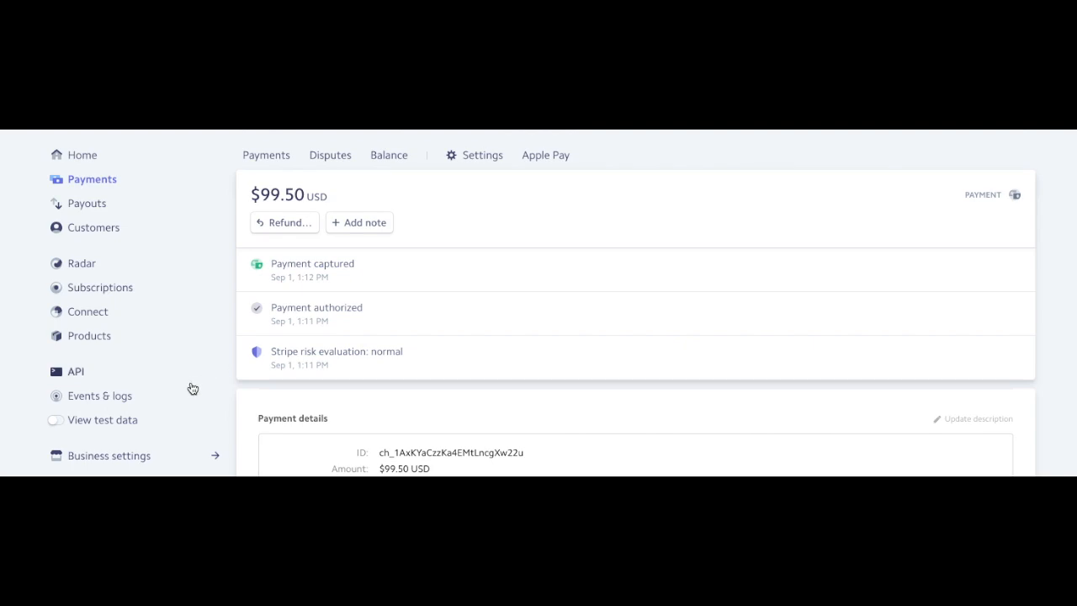
pyautogui.scroll(-3)
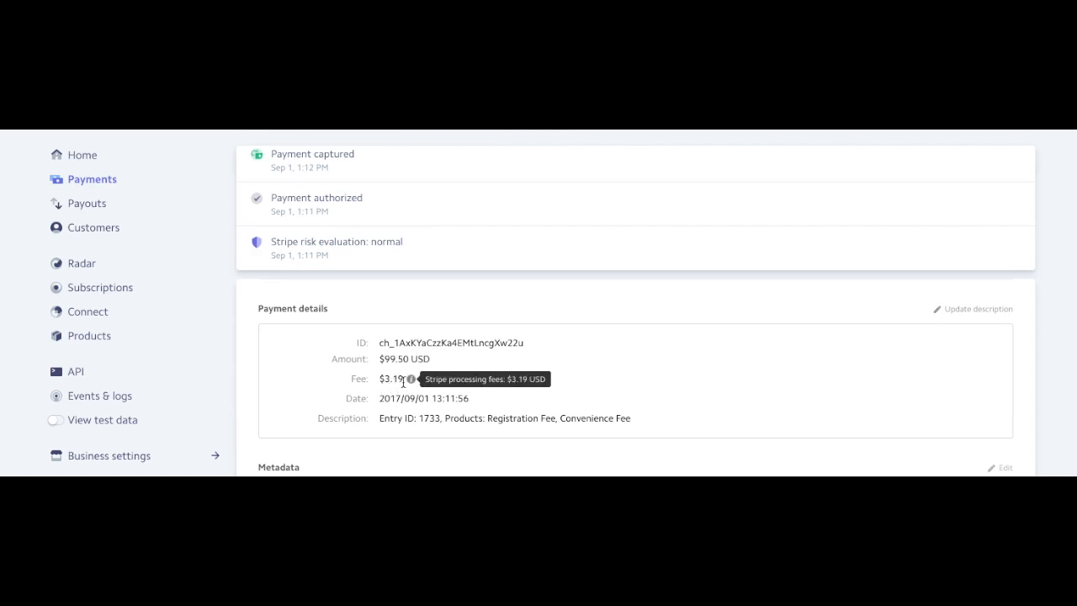
pyautogui.scroll(3)
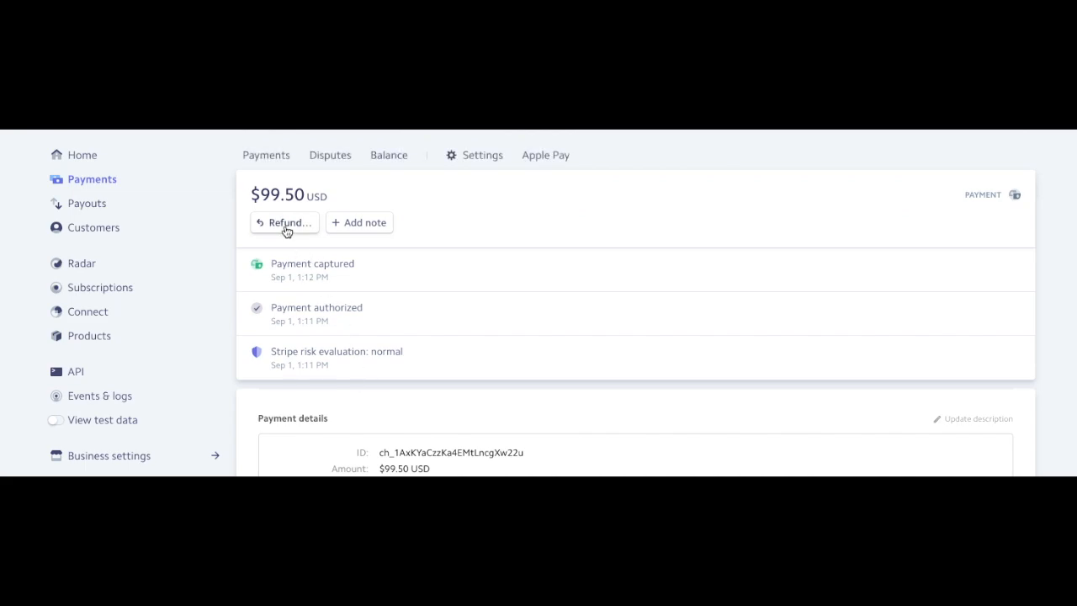
# Step: Draft a full $99.50 refund with reason Other and note 'Customer Trial Payment'
pyautogui.click(284, 222)
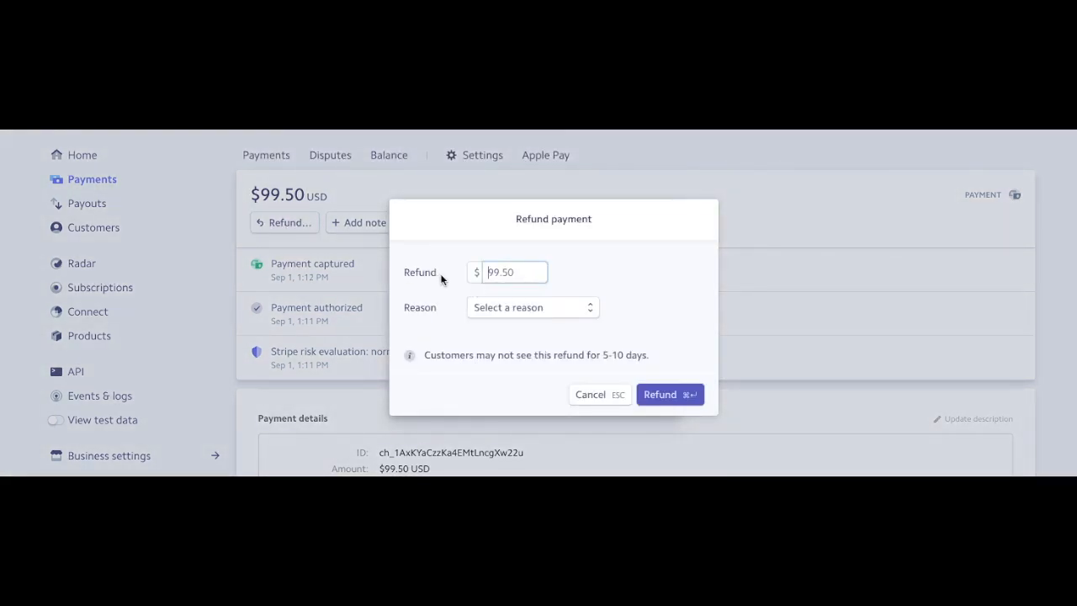
pyautogui.click(532, 306)
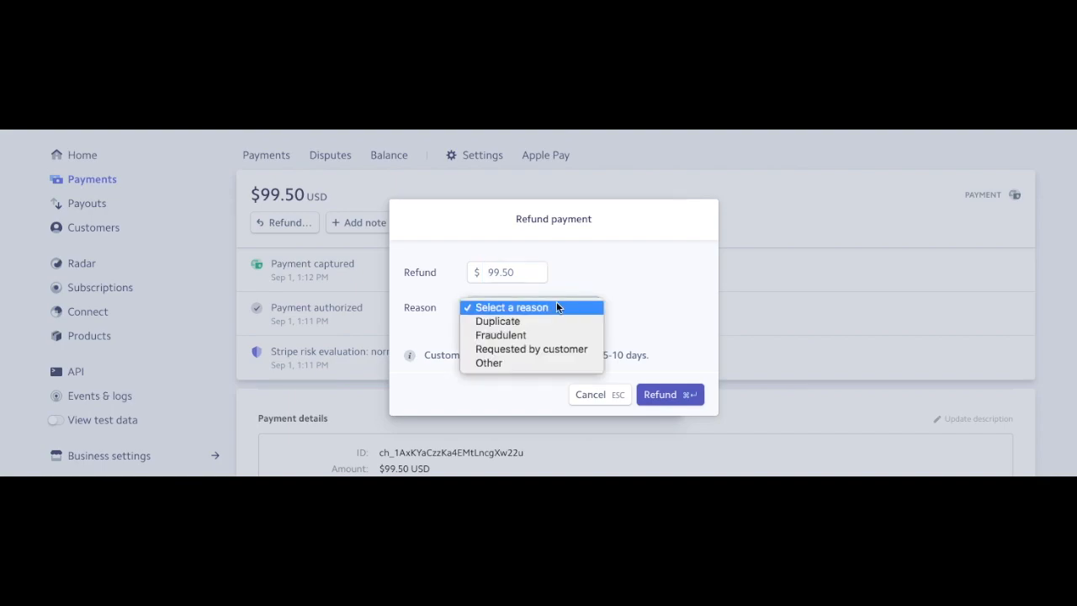
pyautogui.moveTo(532, 349)
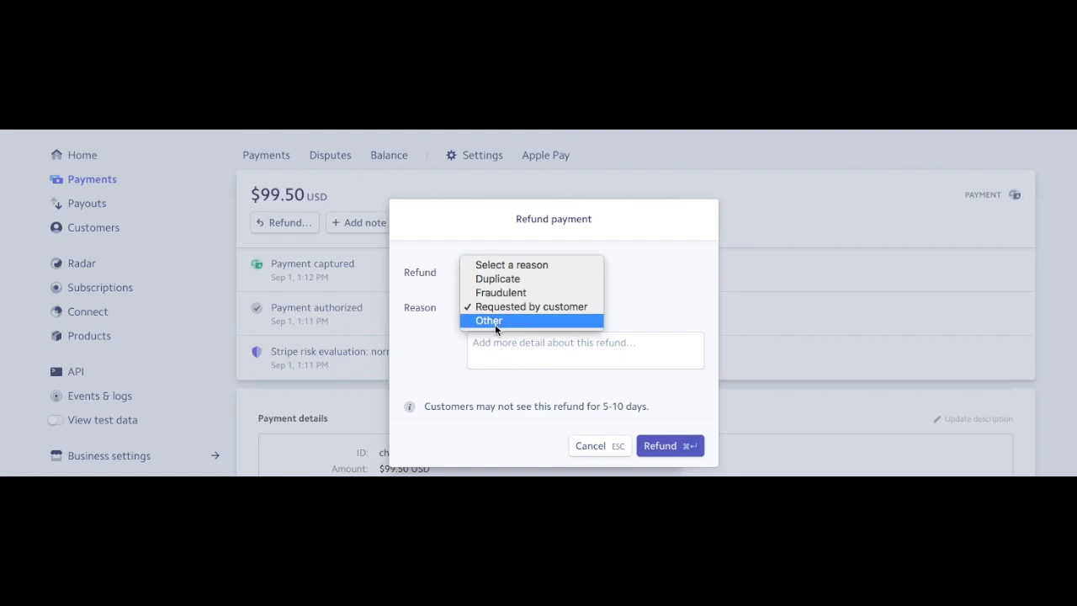
pyautogui.click(488, 320)
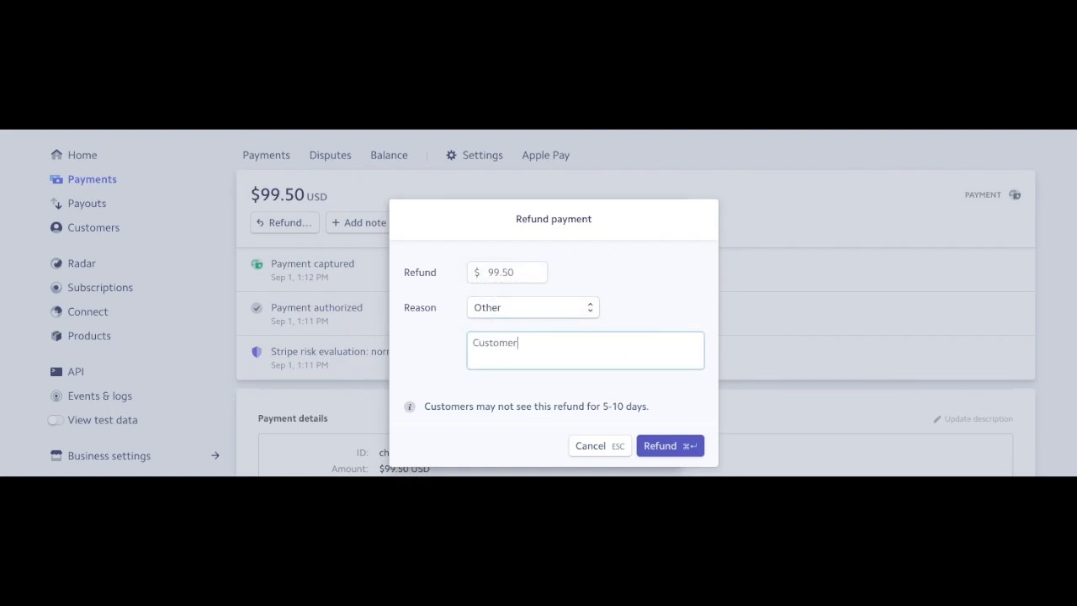
pyautogui.write('Trail')
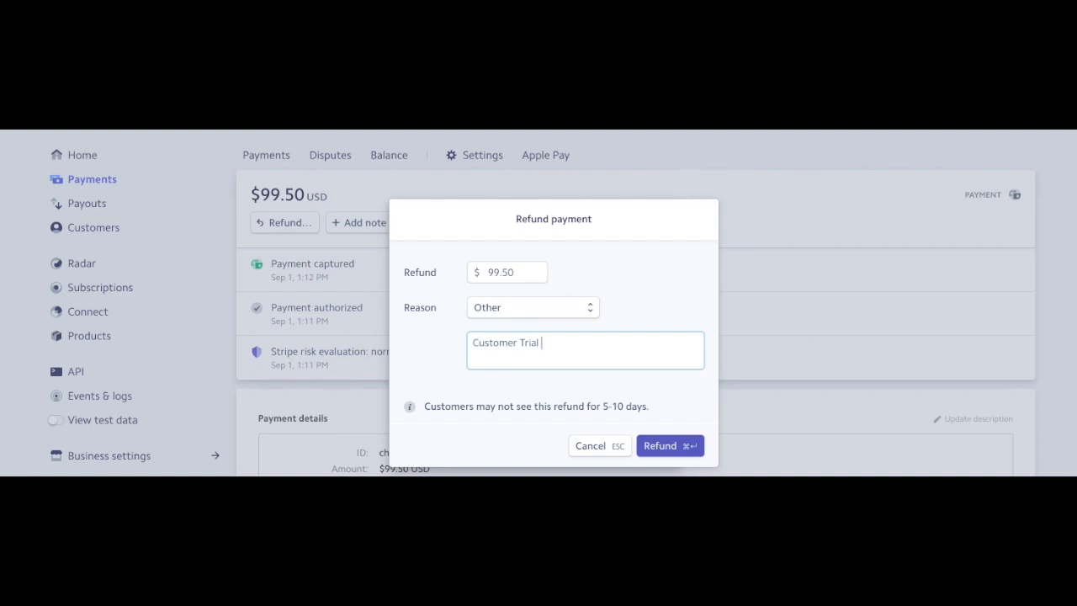
pyautogui.write('Payment')
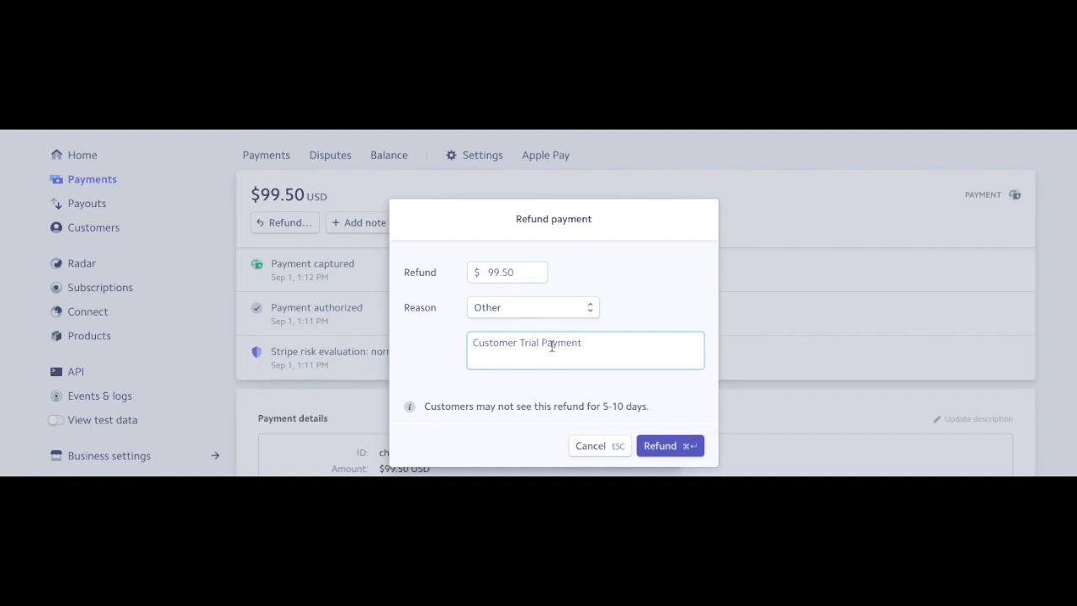
pyautogui.moveTo(446, 420)
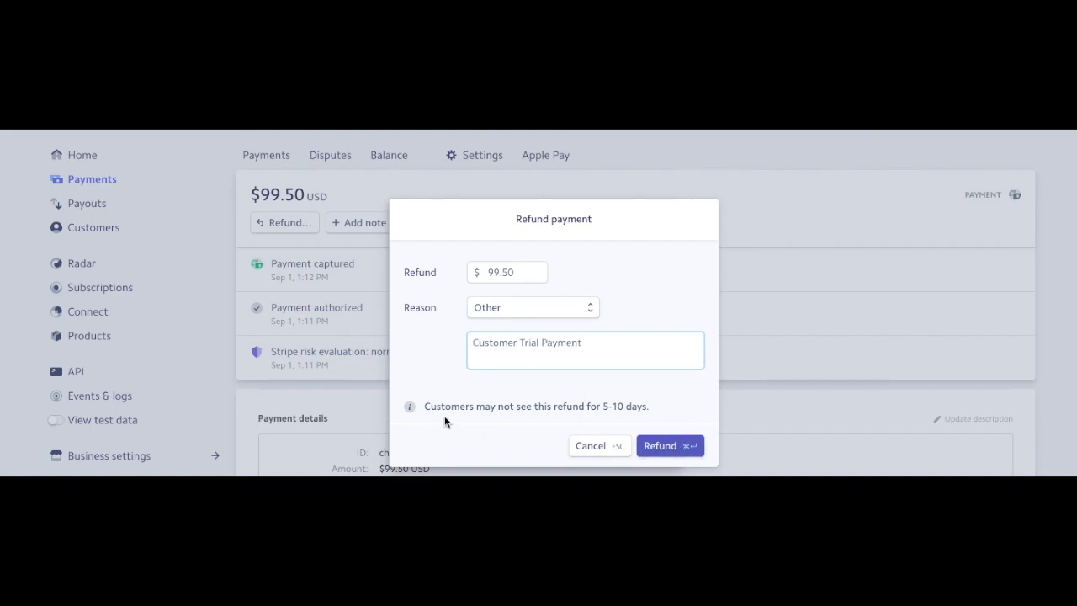
pyautogui.moveTo(646, 412)
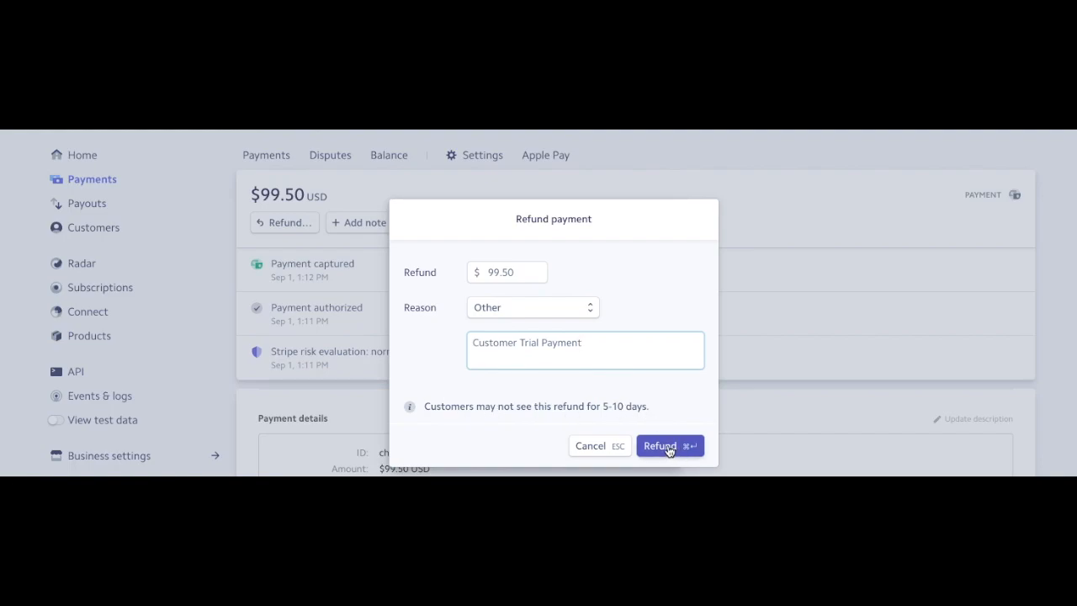
# Step: Submit the refund and authenticate so the payment shows Refunded
pyautogui.click(670, 446)
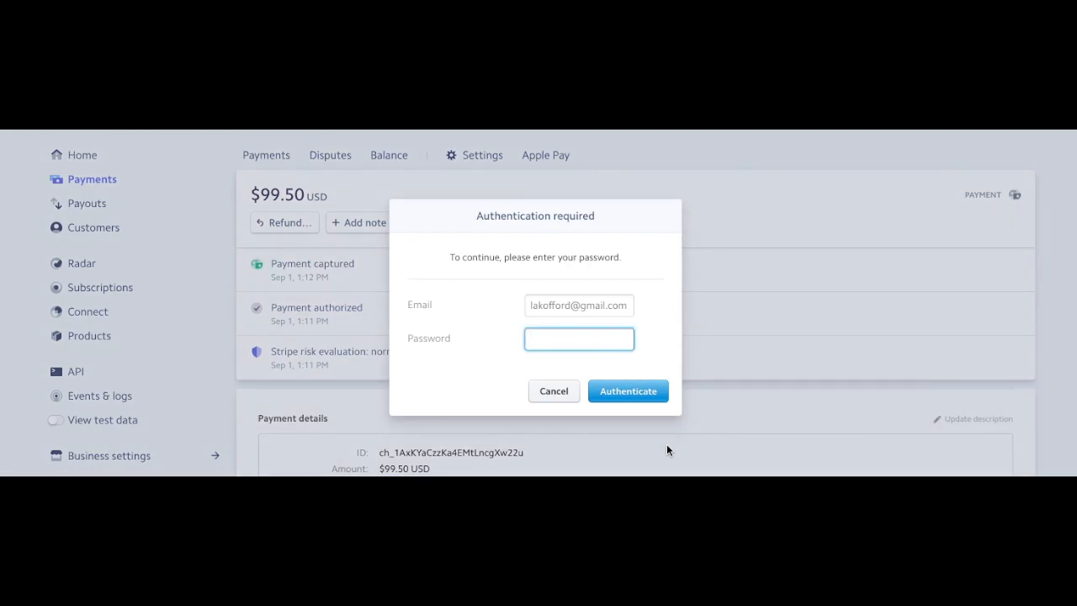
pyautogui.moveTo(624, 434)
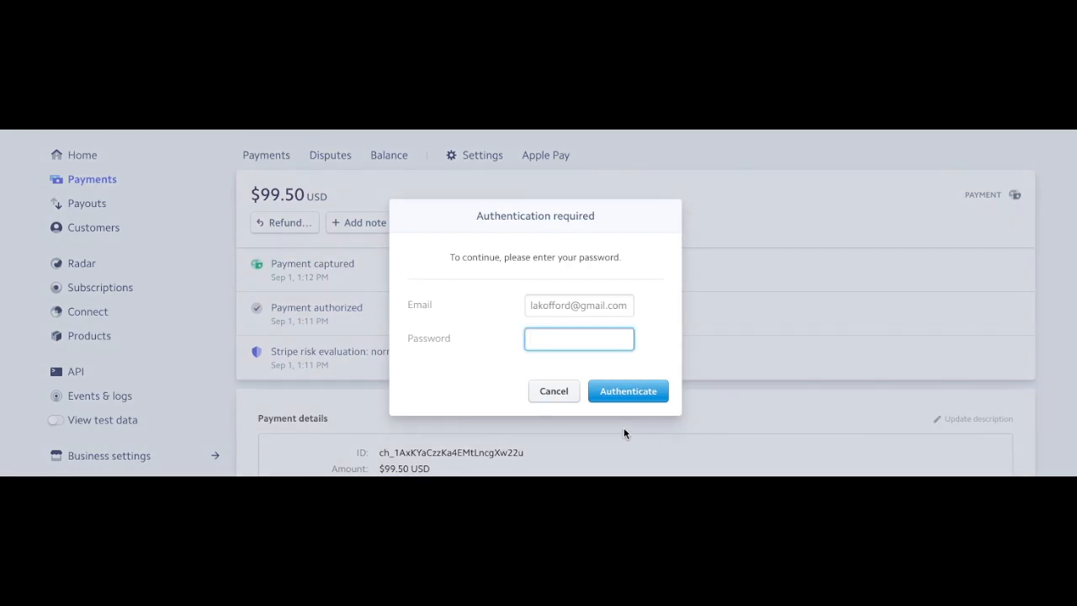
pyautogui.click(627, 390)
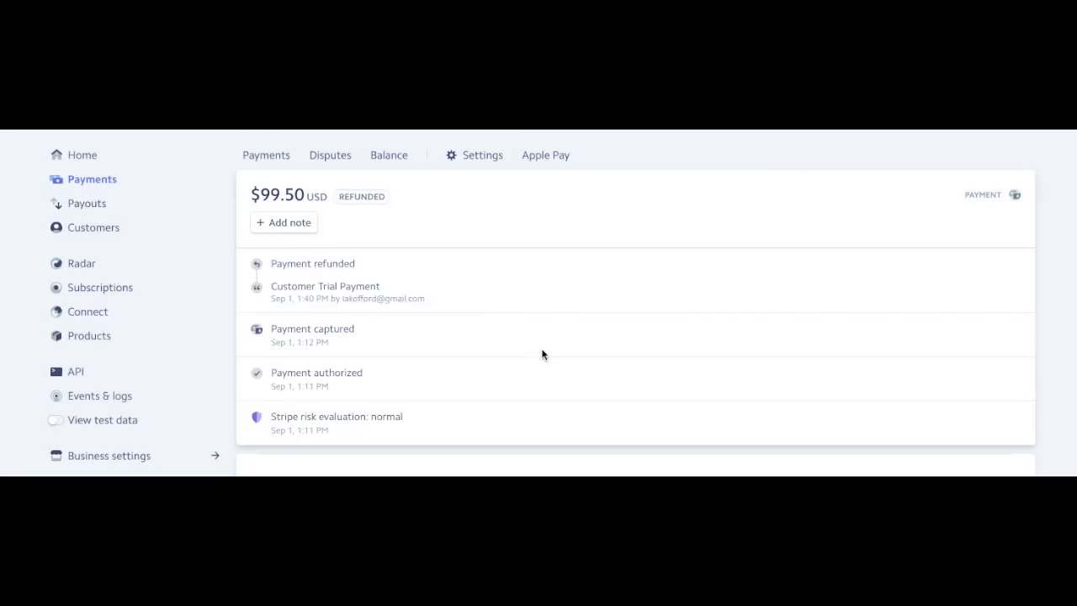
pyautogui.moveTo(406, 200)
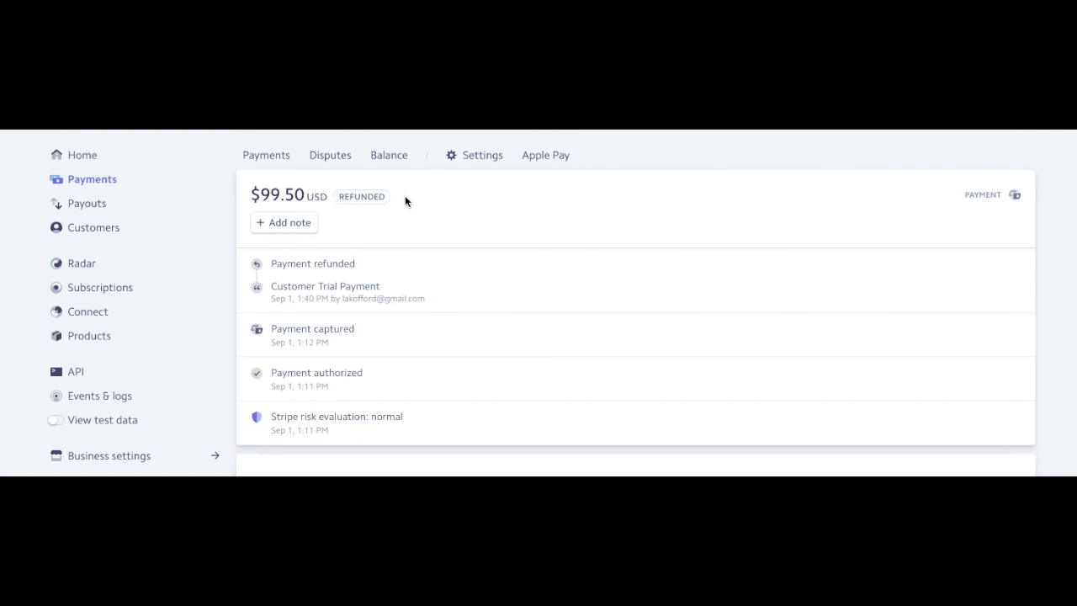